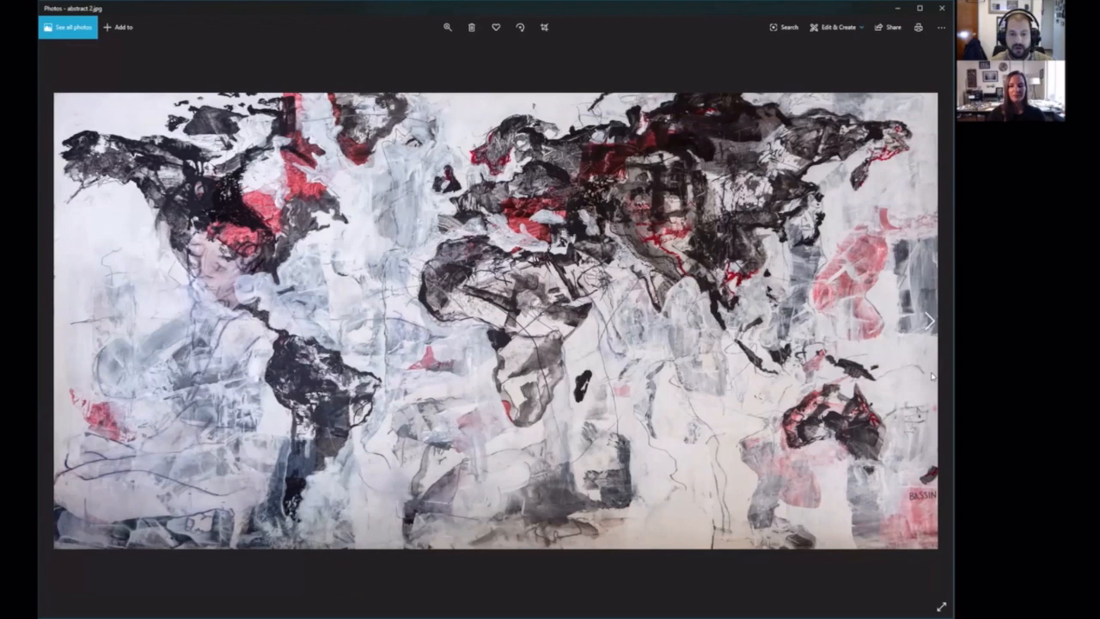
- Advance from the black-and-red world map to the pale collage painting with outlined figures
{"action": "left_click", "coordinate": [928, 321]}
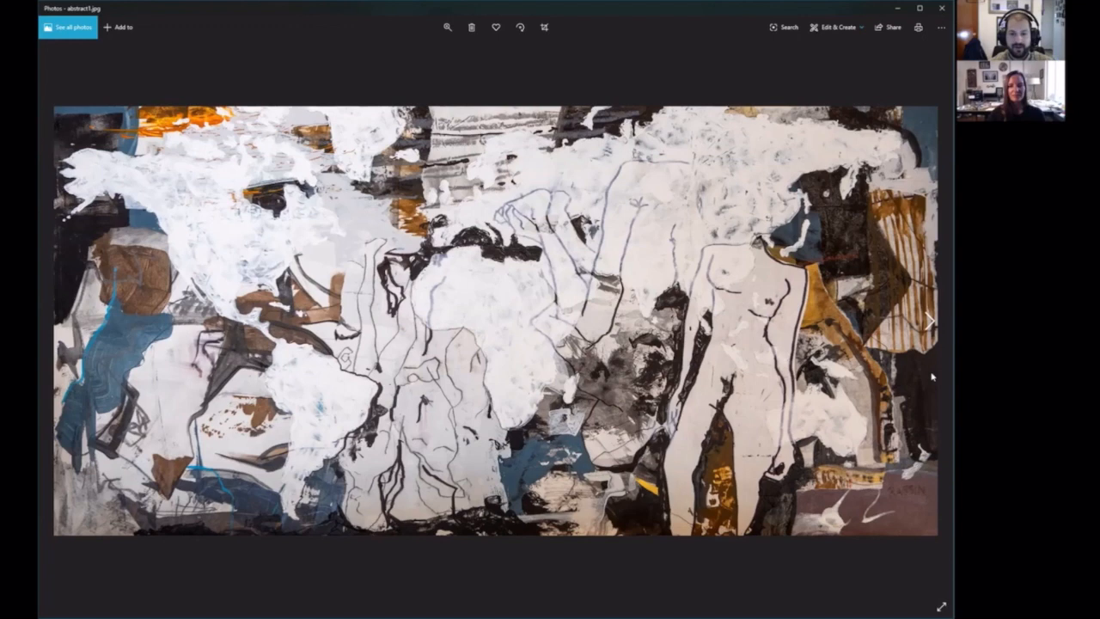
{"action": "left_click", "coordinate": [928, 320]}
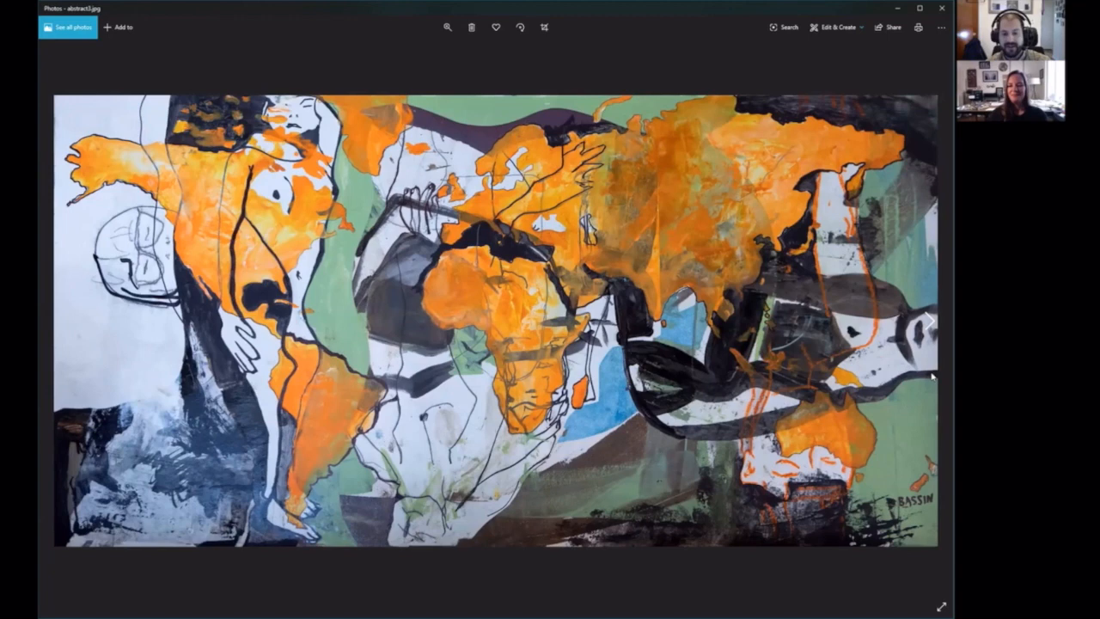
{"action": "left_click", "coordinate": [928, 320]}
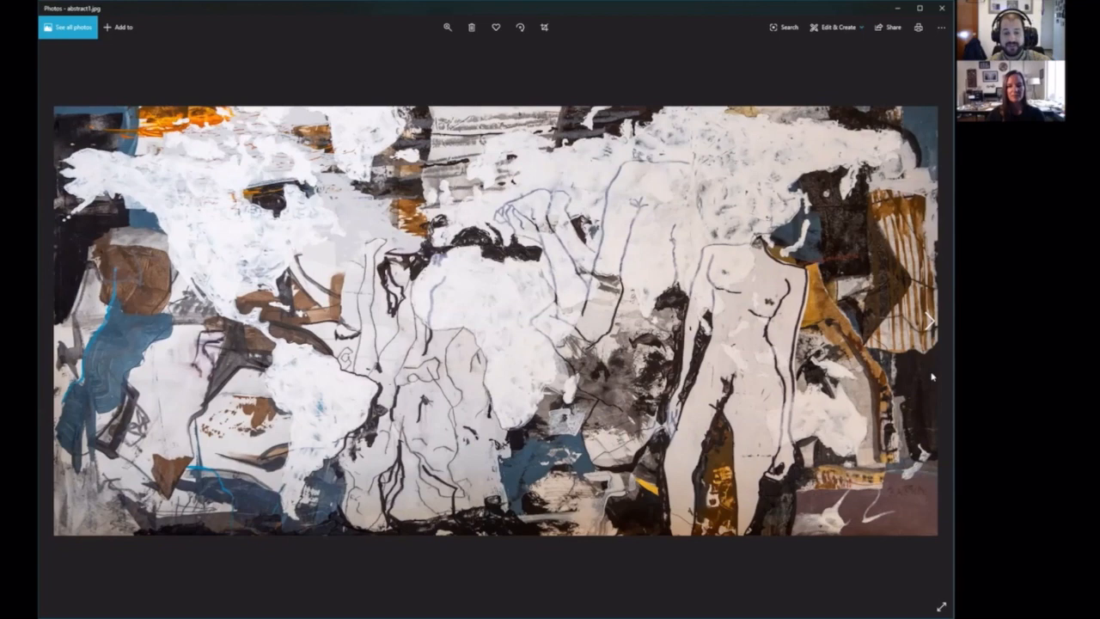
- Go back from the pale figurative collage to the black-and-red world-map painting
{"action": "left_click", "coordinate": [927, 319]}
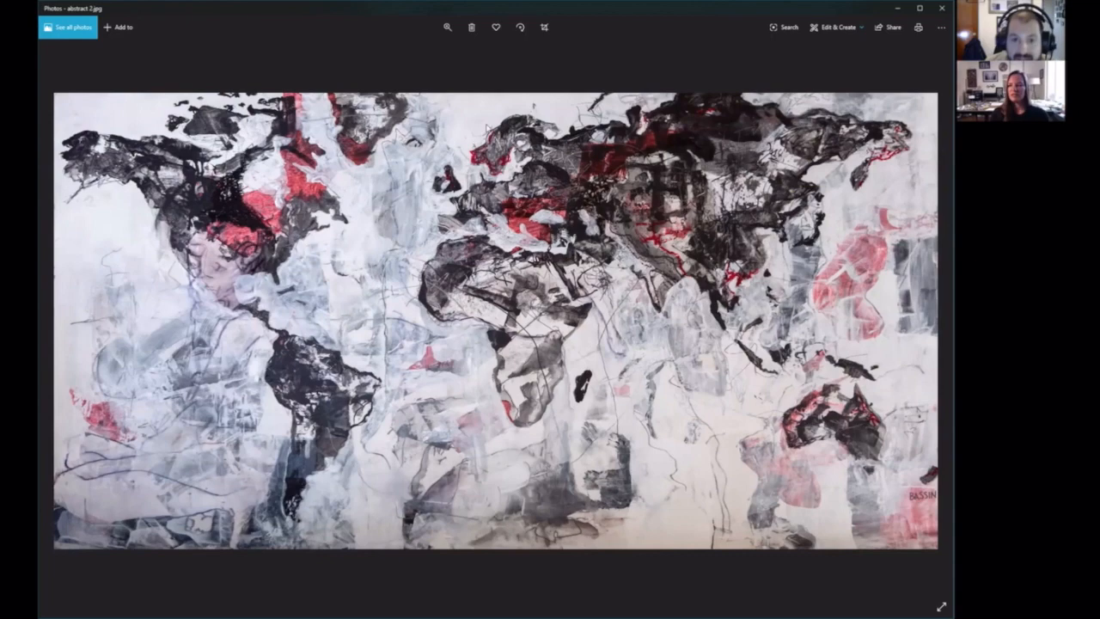
- Zoom the black-and-red map painting until a close-up centered on the Americas fills the viewer
{"action": "left_click", "coordinate": [447, 28]}
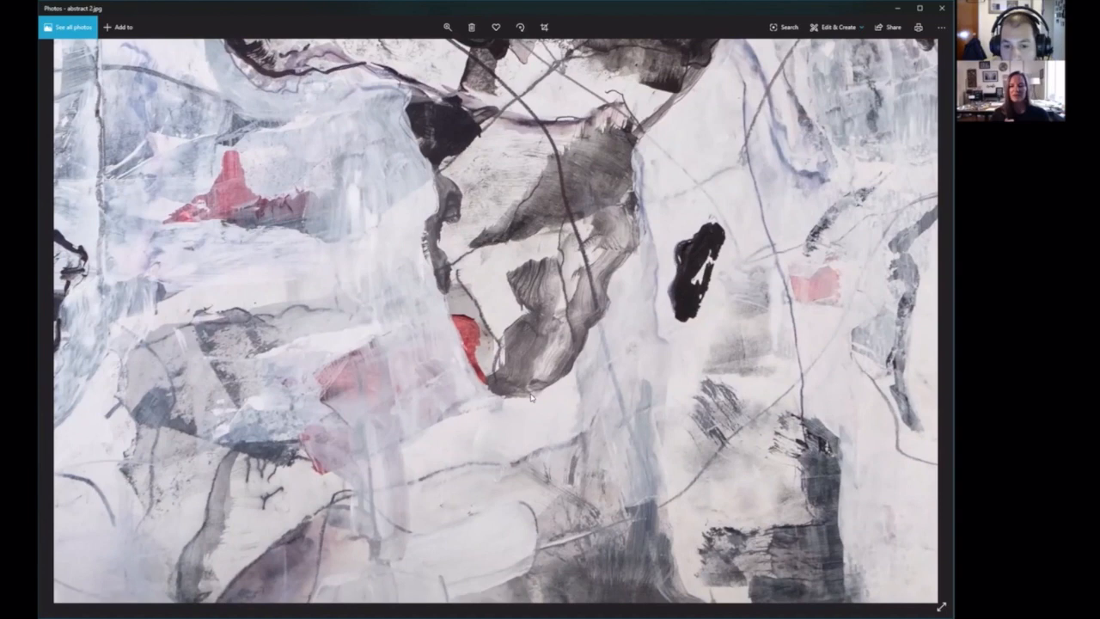
{"action": "mouse_move", "coordinate": [698, 96]}
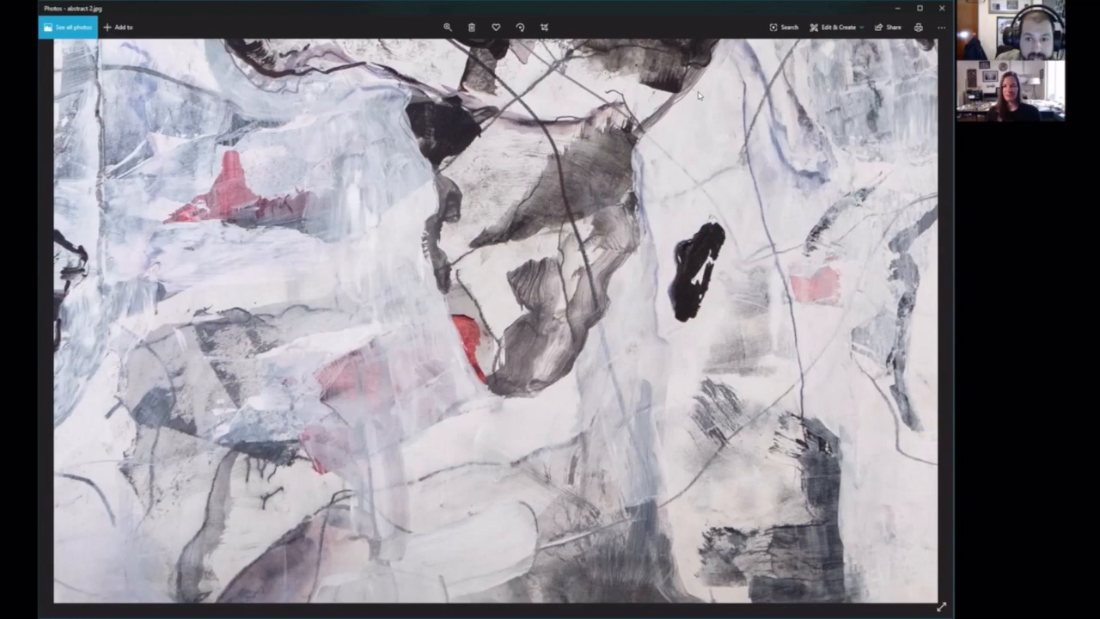
{"action": "left_click", "coordinate": [446, 27]}
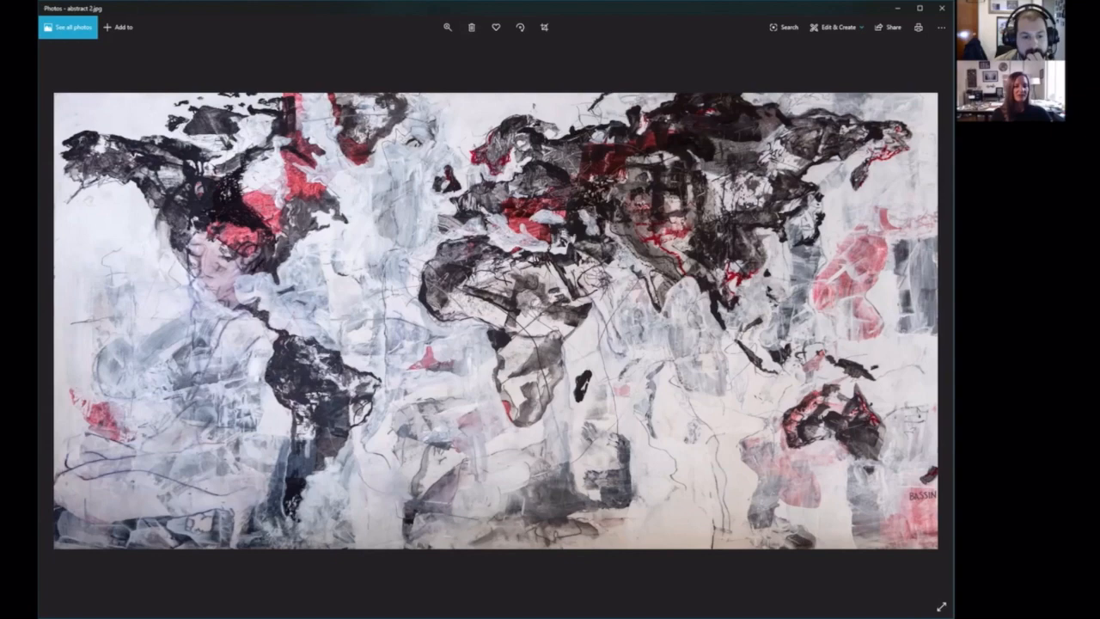
{"action": "left_click", "coordinate": [447, 28]}
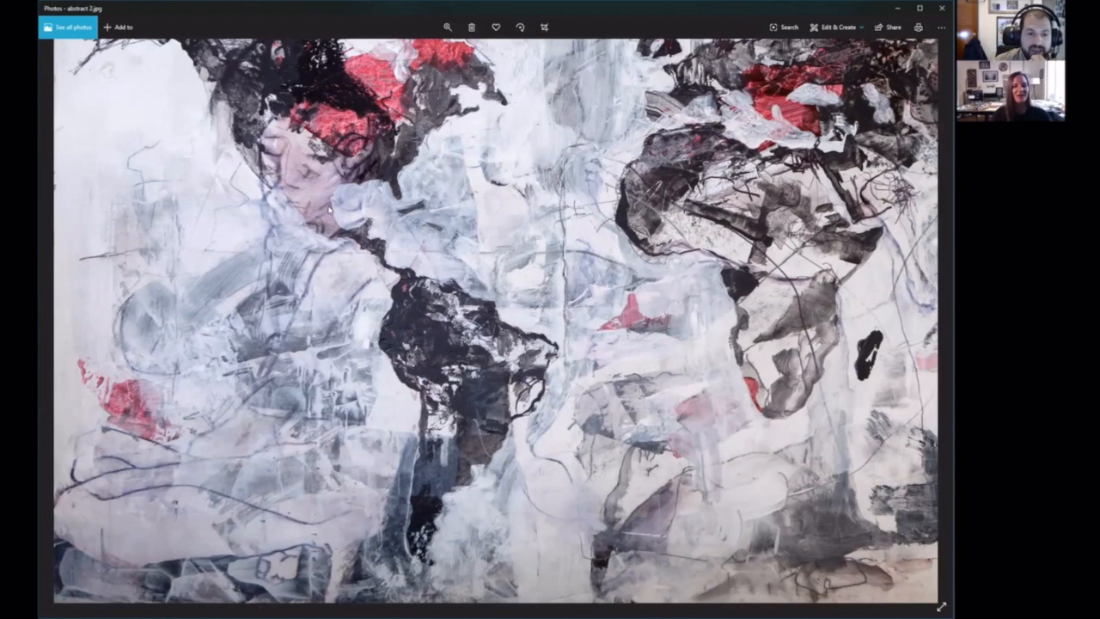
{"action": "mouse_move", "coordinate": [120, 485]}
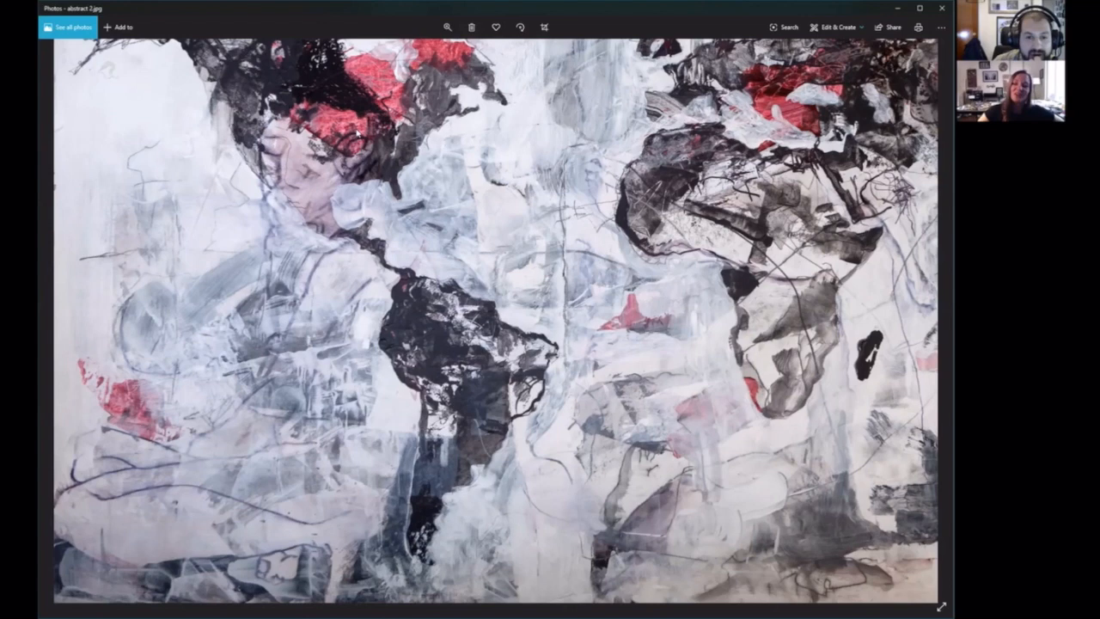
{"action": "mouse_move", "coordinate": [567, 198]}
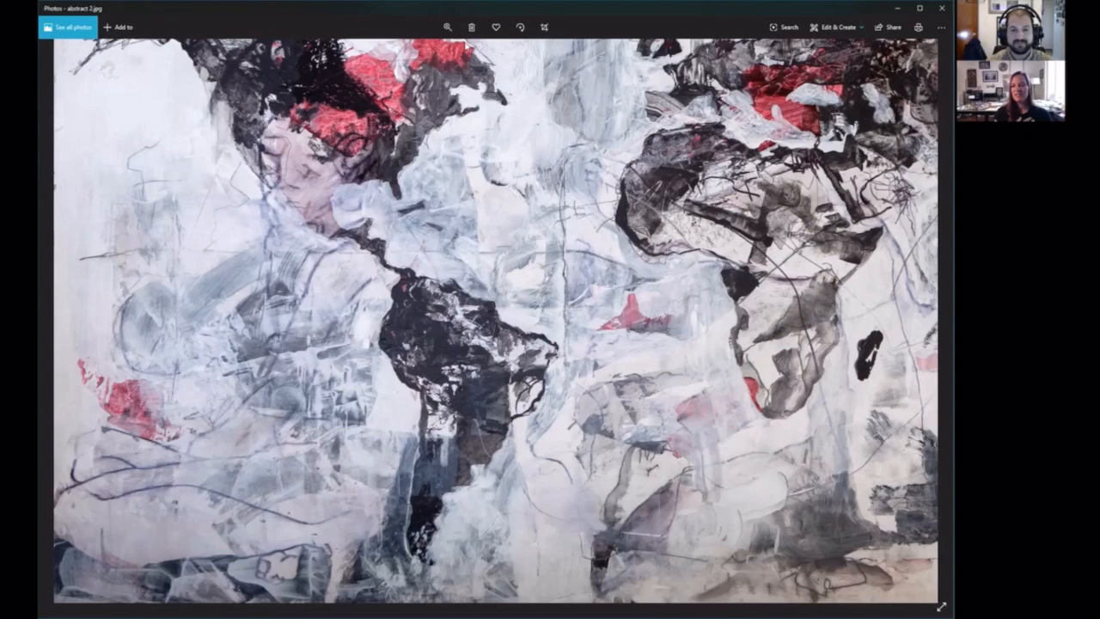
- Zoom further so the Americas and surrounding brushwork fill the view
{"action": "left_click", "coordinate": [447, 27]}
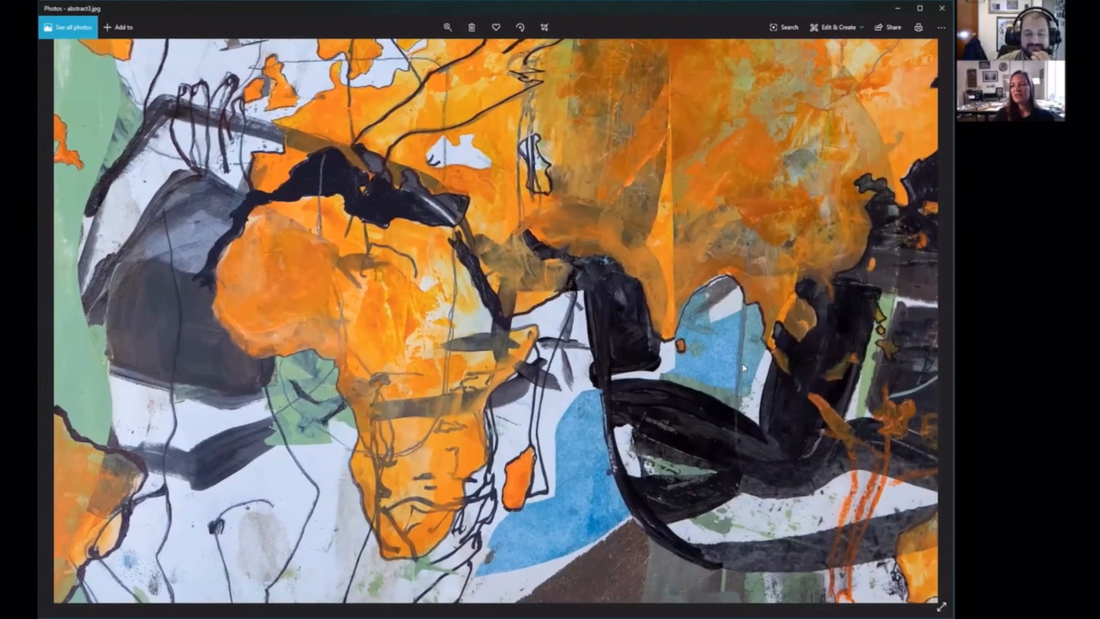
- Magnify the orange world-map painting into a tight detail of its orange and black brushstrokes
{"action": "left_click", "coordinate": [446, 28]}
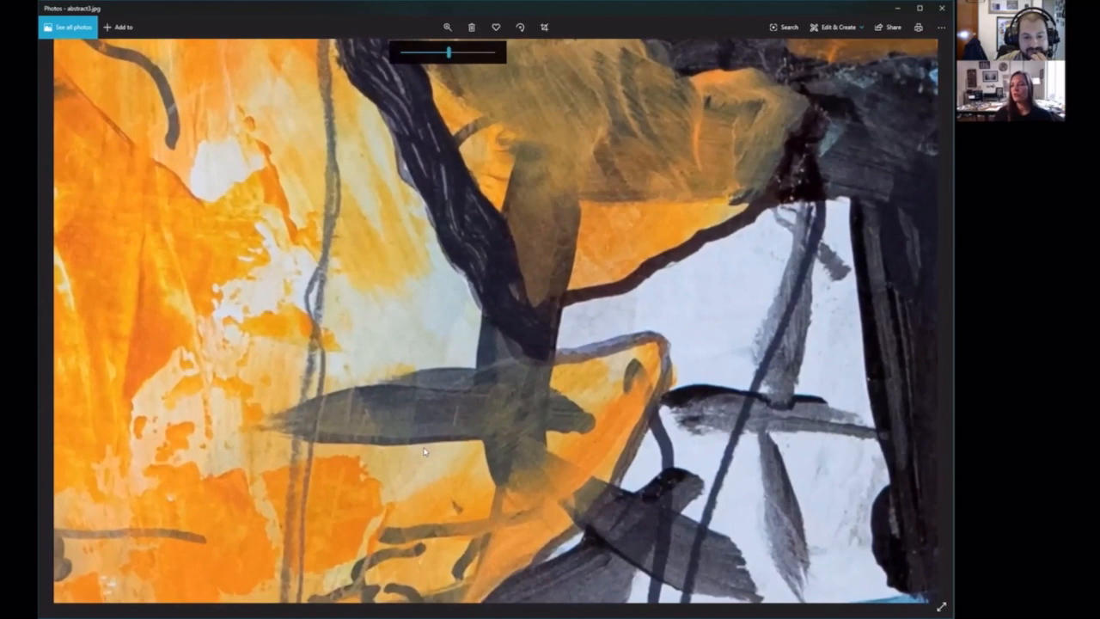